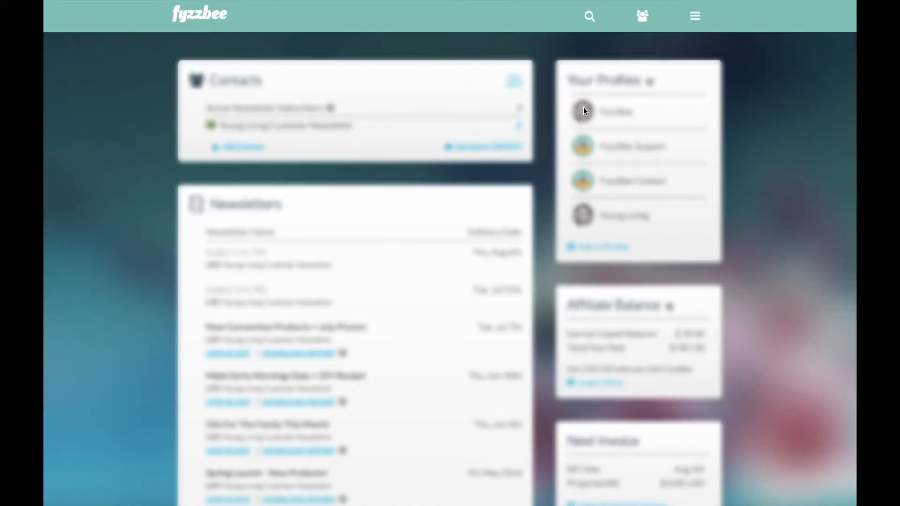
{"action": "mouse_move", "coordinate": [695, 16]}
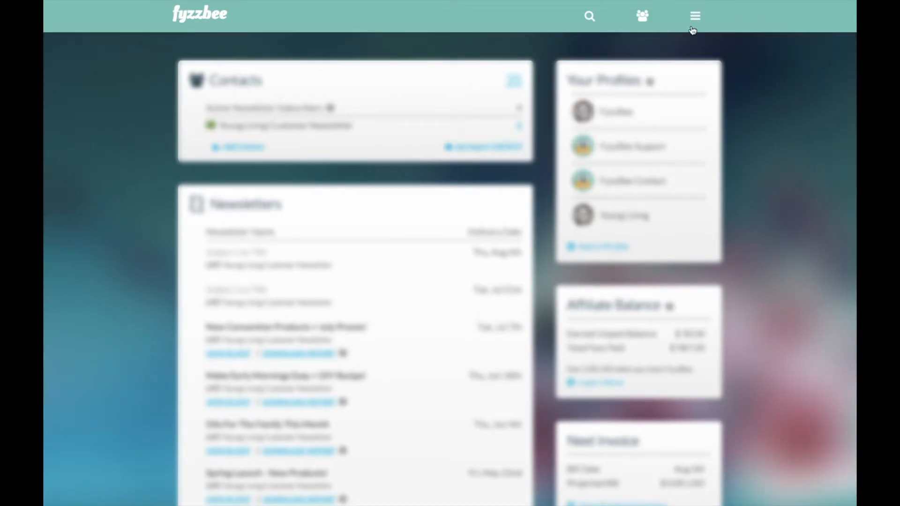
Step: Open FyzzBee's main navigation menu from the top bar
{"action": "left_click", "coordinate": [695, 15]}
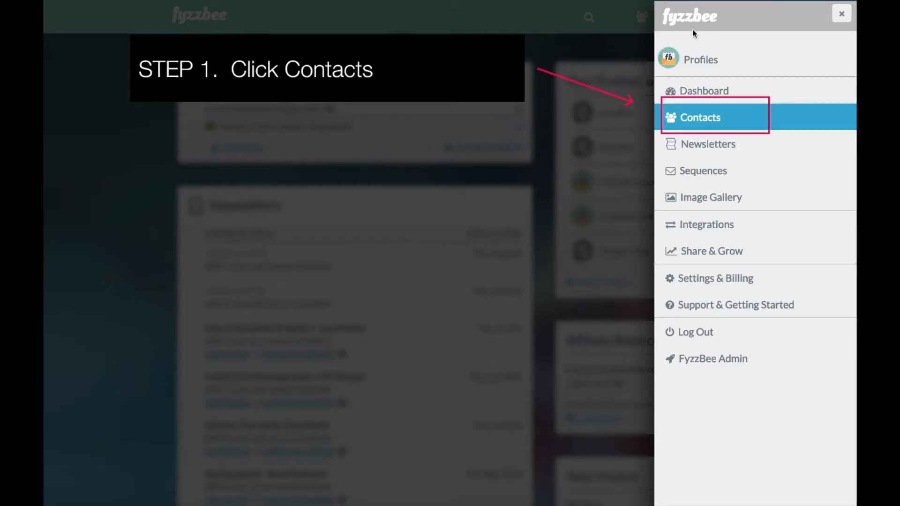
{"action": "mouse_move", "coordinate": [690, 117]}
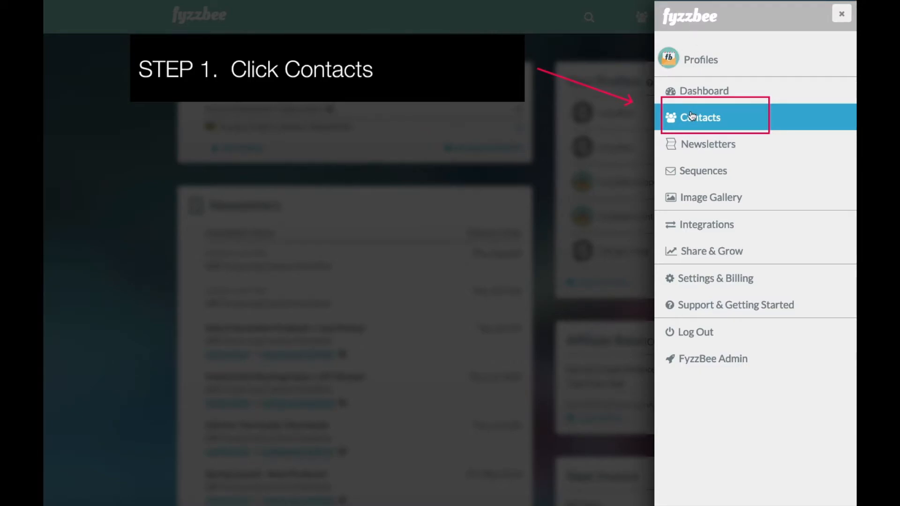
Step: Export all 35 contacts from the Contacts list as a CSV via Download List
{"action": "left_click", "coordinate": [699, 117]}
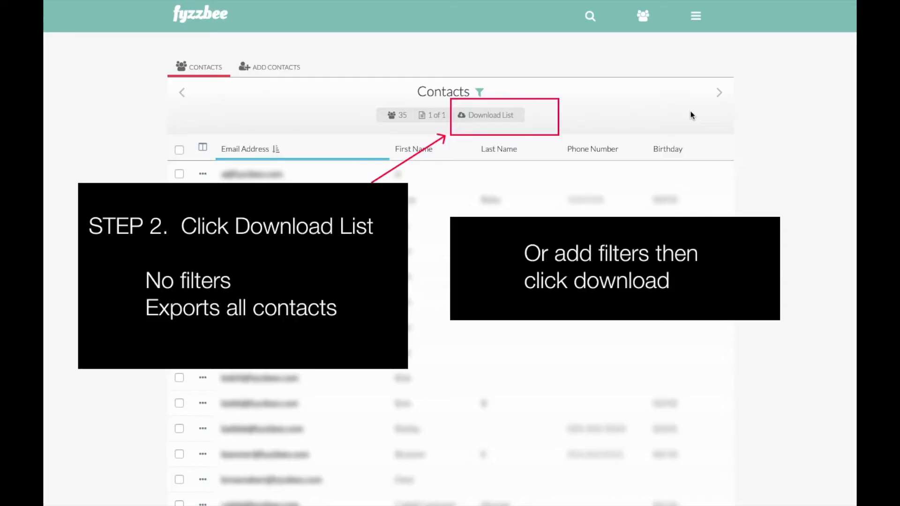
{"action": "mouse_move", "coordinate": [381, 231]}
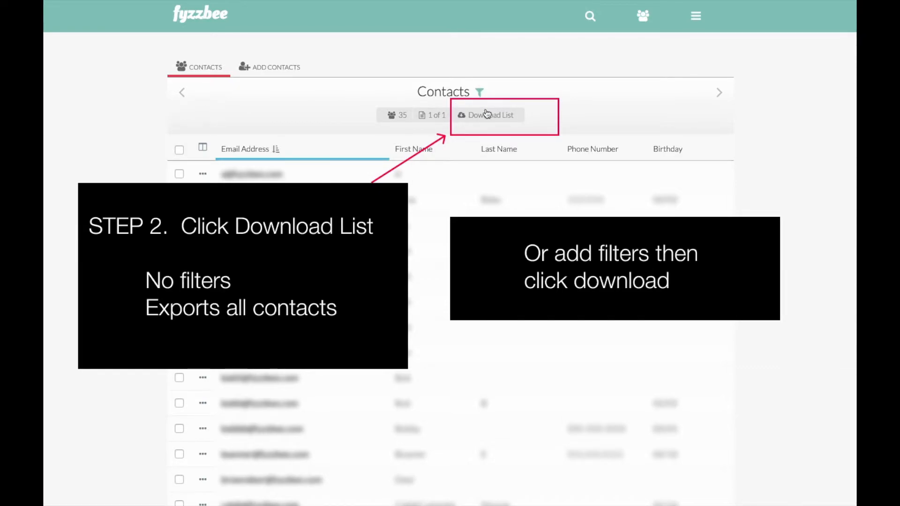
{"action": "left_click", "coordinate": [486, 114]}
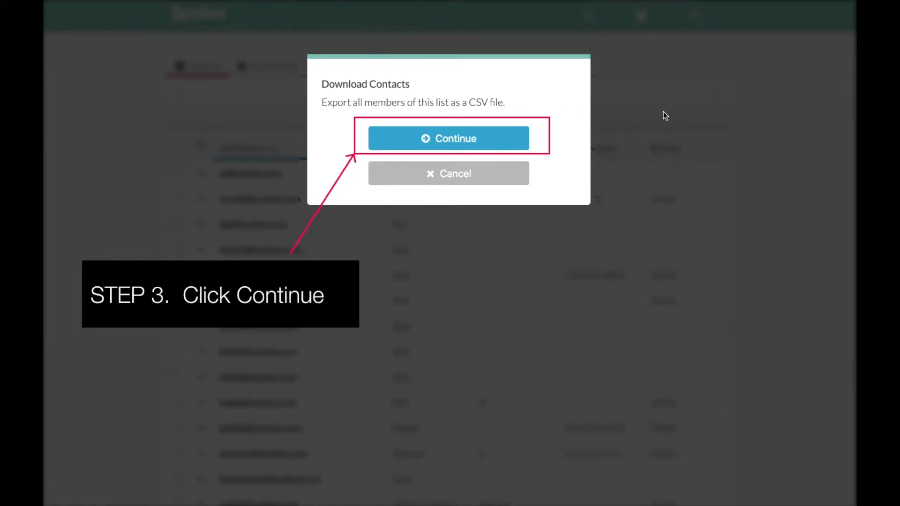
{"action": "mouse_move", "coordinate": [526, 133]}
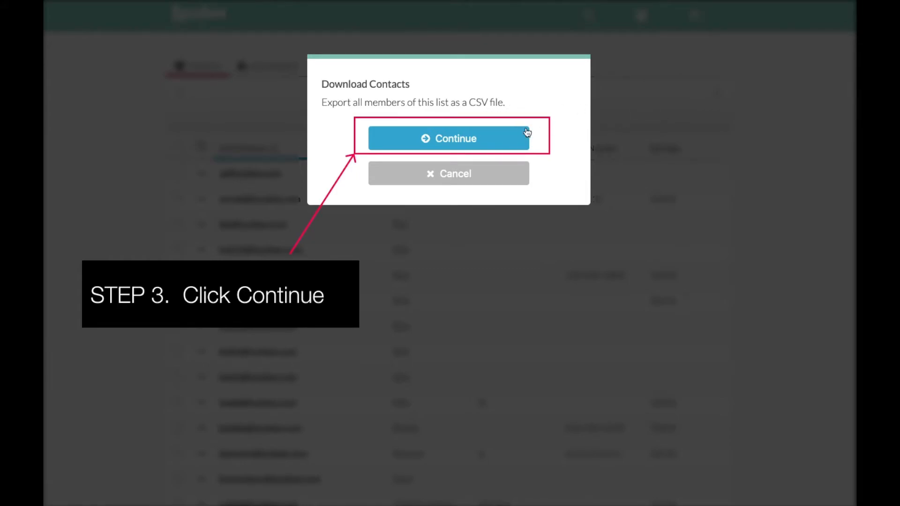
{"action": "left_click", "coordinate": [449, 138]}
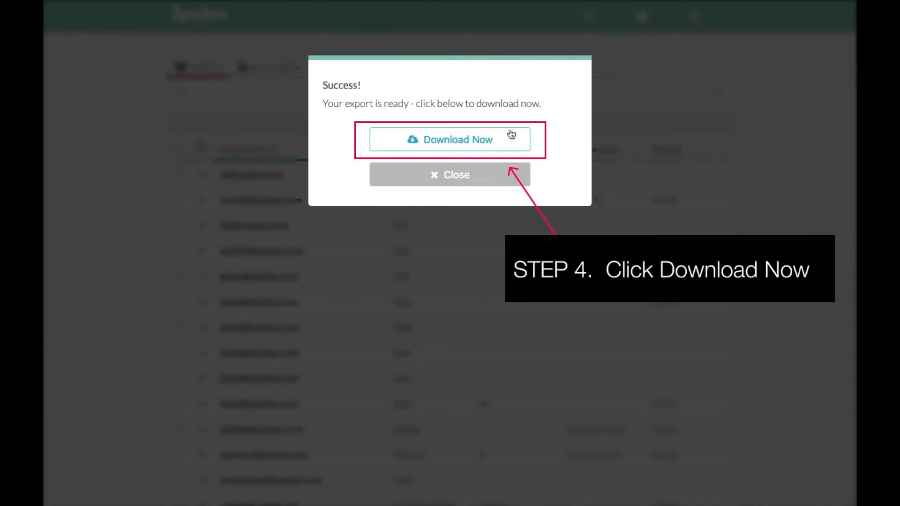
{"action": "mouse_move", "coordinate": [572, 127]}
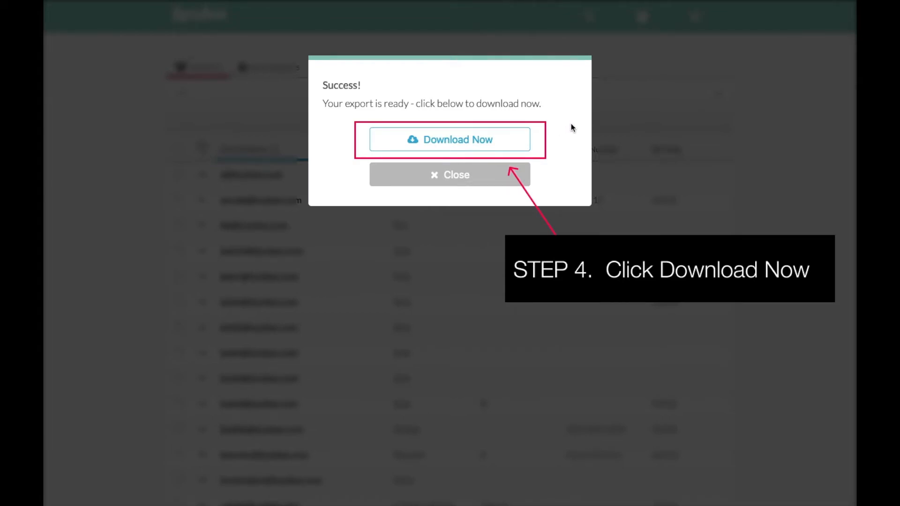